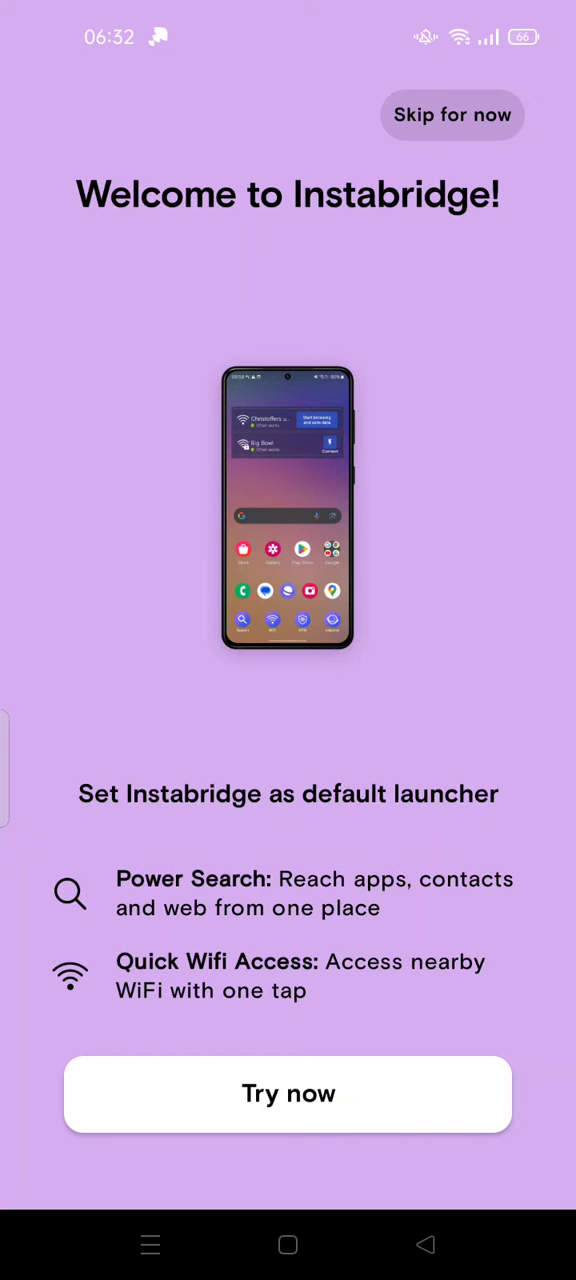
Skip the Instabridge welcome screen and decline location permission to reach the WiFi map
{"action": "left_click", "coordinate": [288, 1093]}
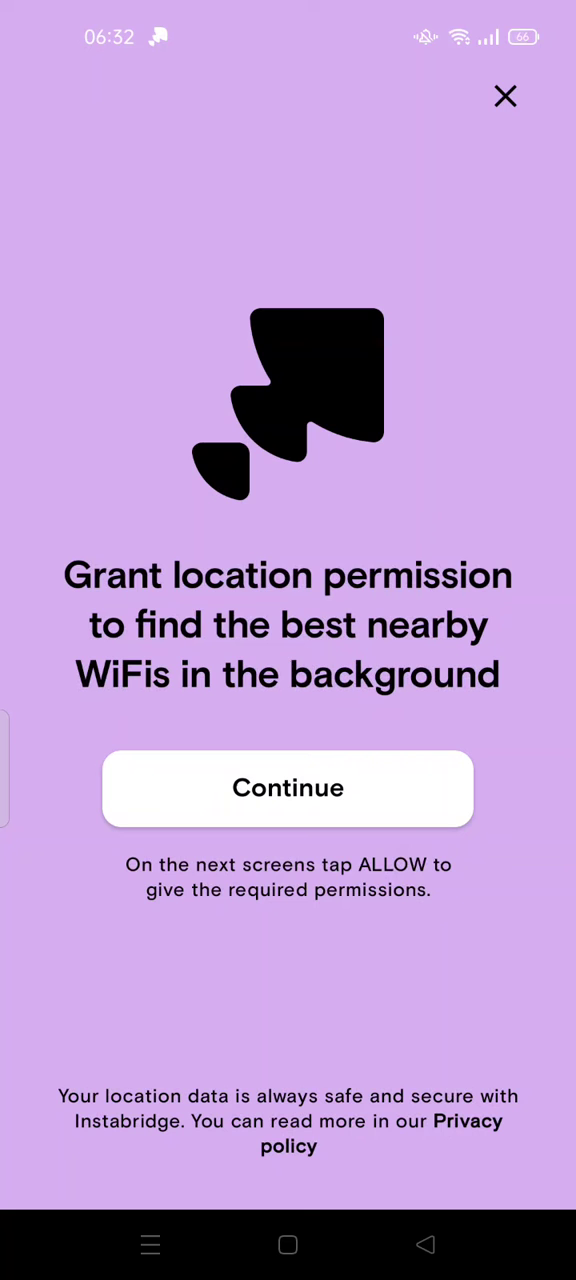
{"action": "left_click", "coordinate": [288, 788]}
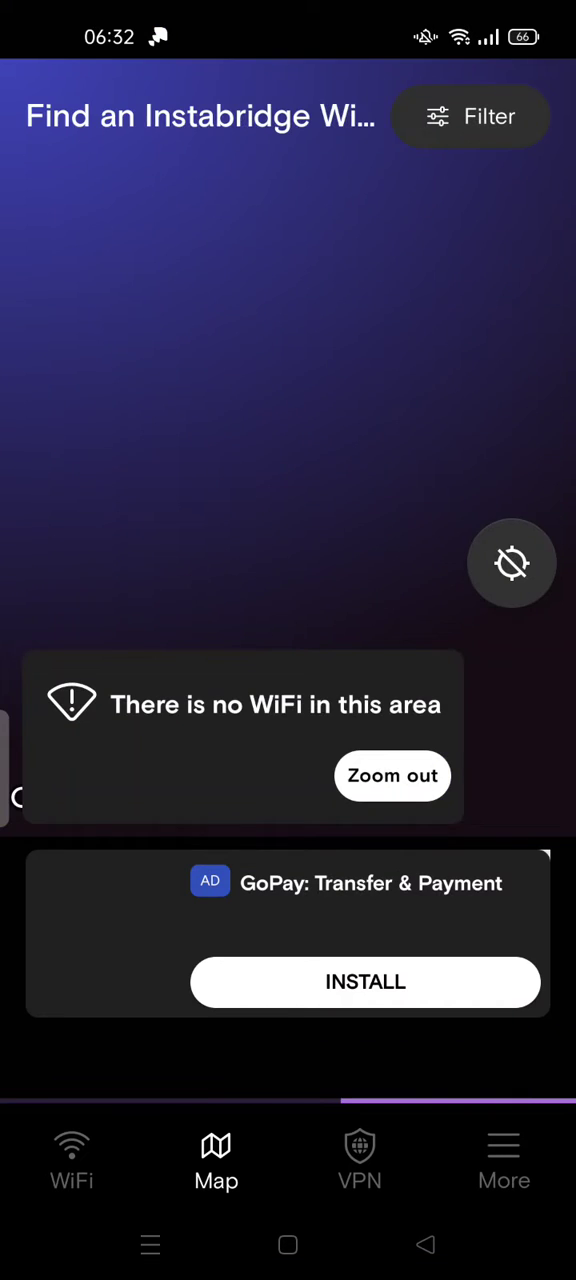
Zoom out the WiFi map and close the default-launcher promotion sheet
{"action": "left_click", "coordinate": [392, 776]}
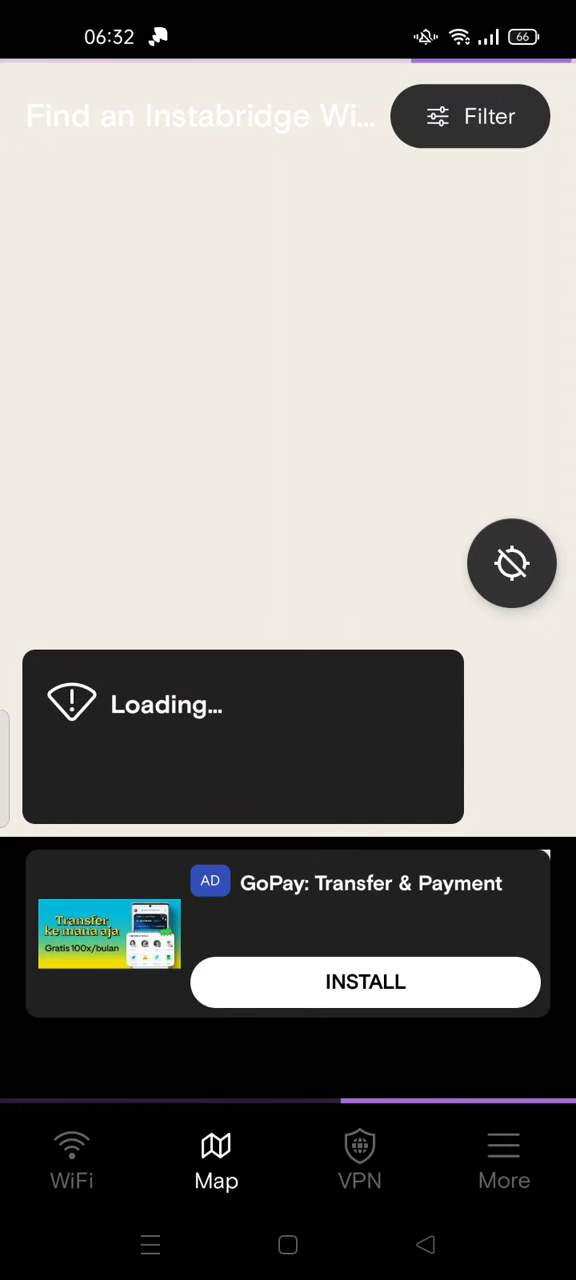
{"action": "left_click", "coordinate": [71, 1160]}
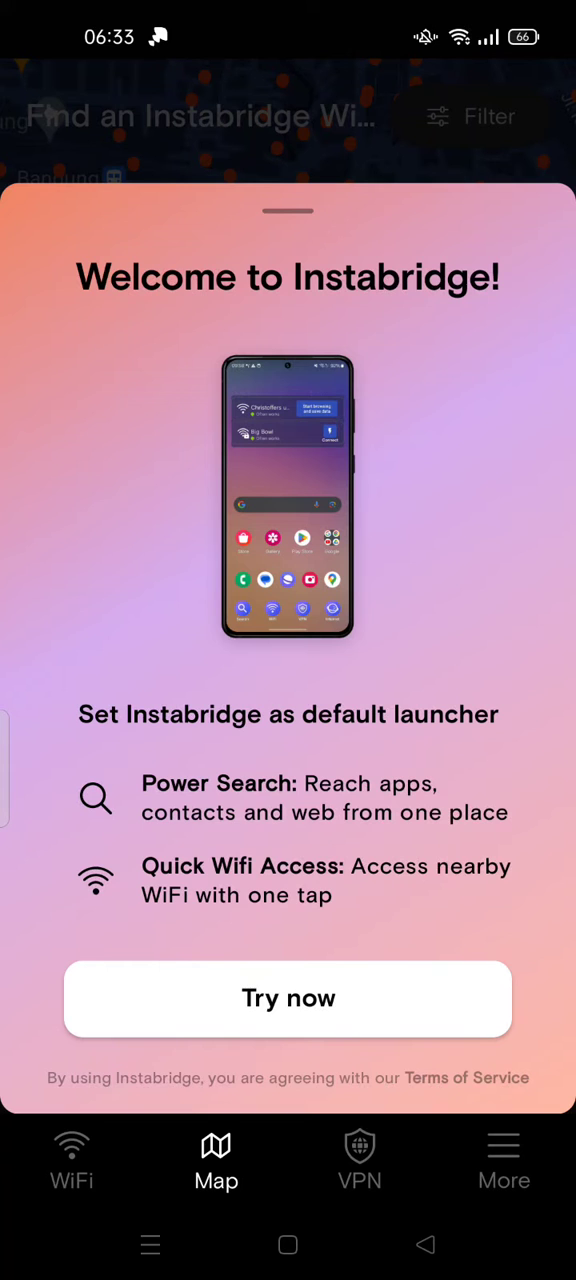
{"action": "left_click", "coordinate": [359, 1160]}
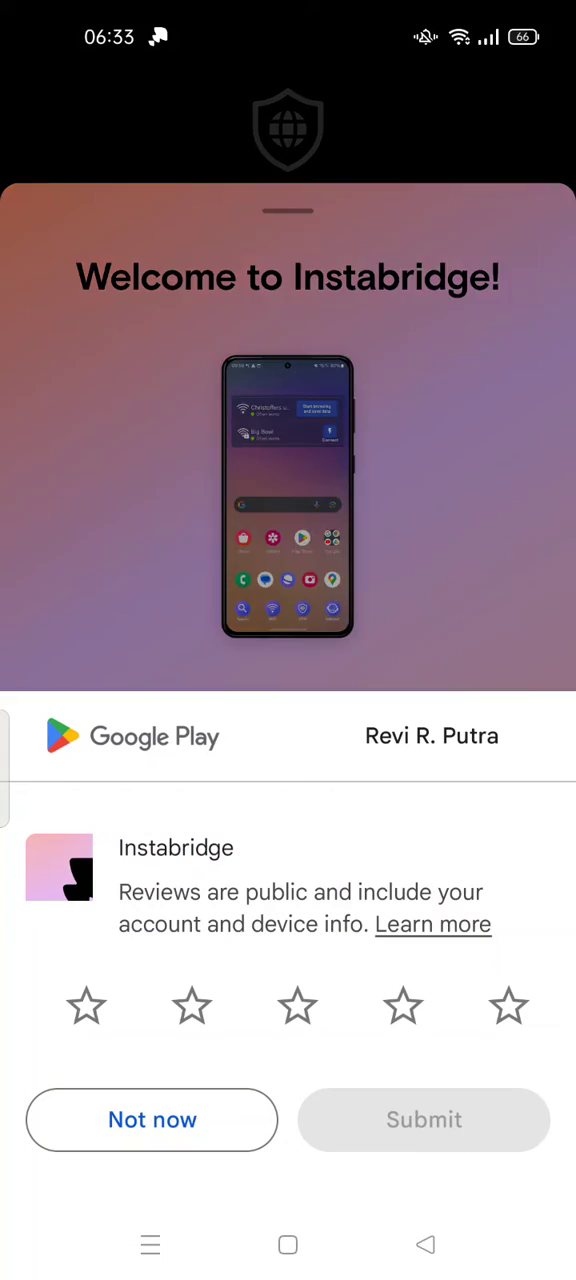
Decline the Google Play rating request and exit Instabridge to the home screen
{"action": "left_click", "coordinate": [152, 1119]}
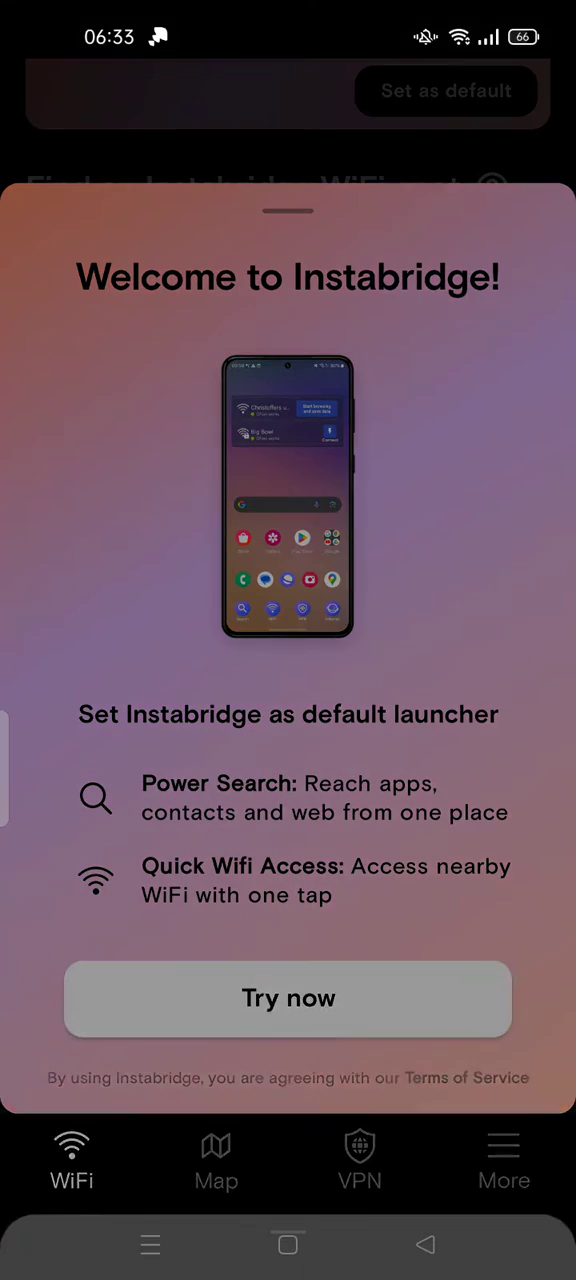
{"action": "left_click", "coordinate": [288, 997]}
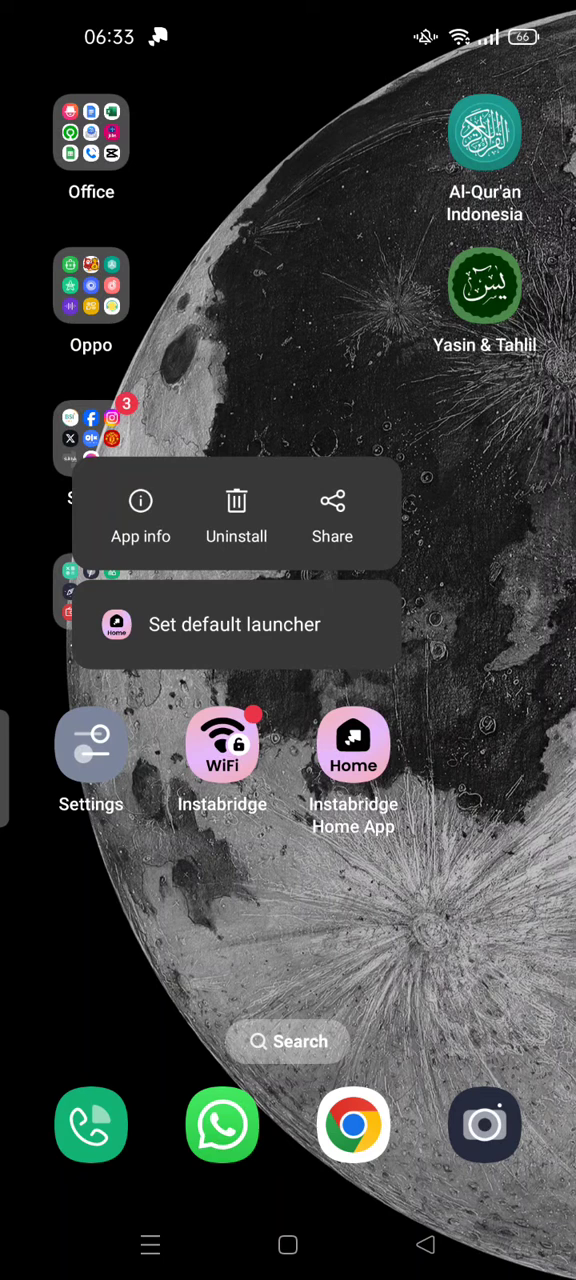
Uninstall Instabridge Home App from its home-screen shortcut menu and confirm the removal
{"action": "left_click", "coordinate": [236, 515]}
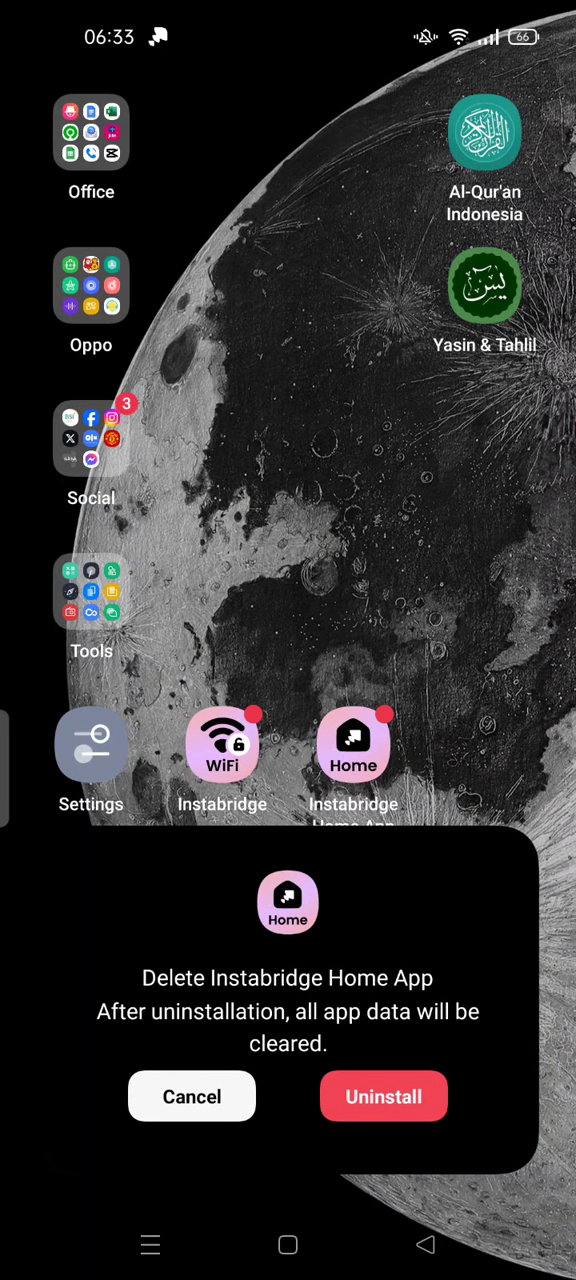
{"action": "left_click", "coordinate": [383, 1096]}
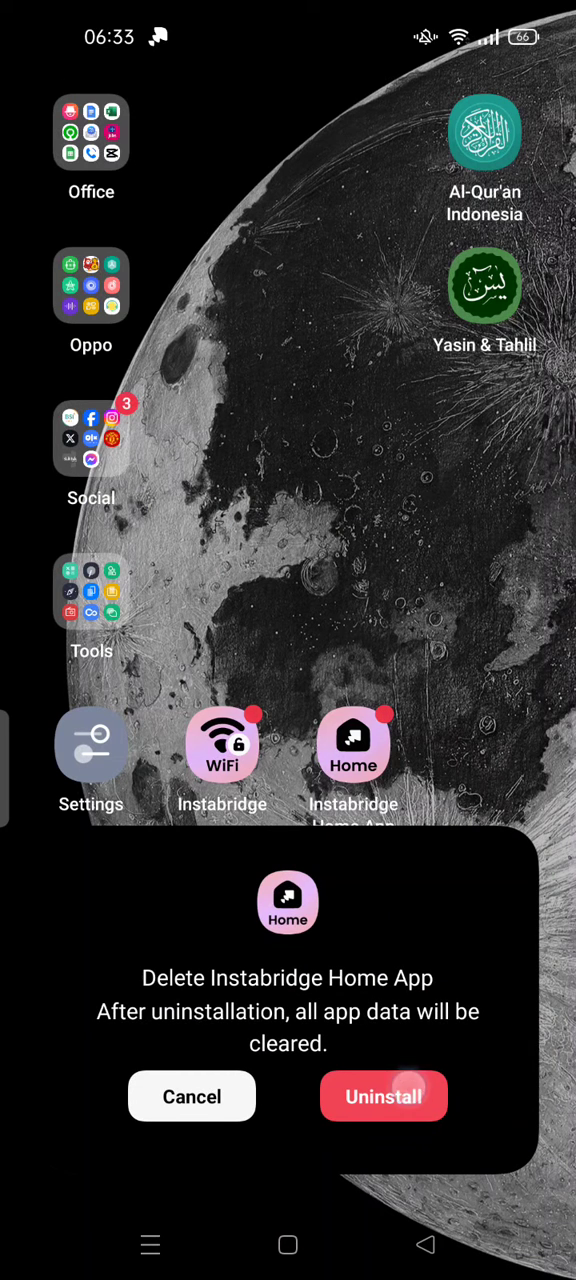
{"action": "left_click", "coordinate": [384, 1096]}
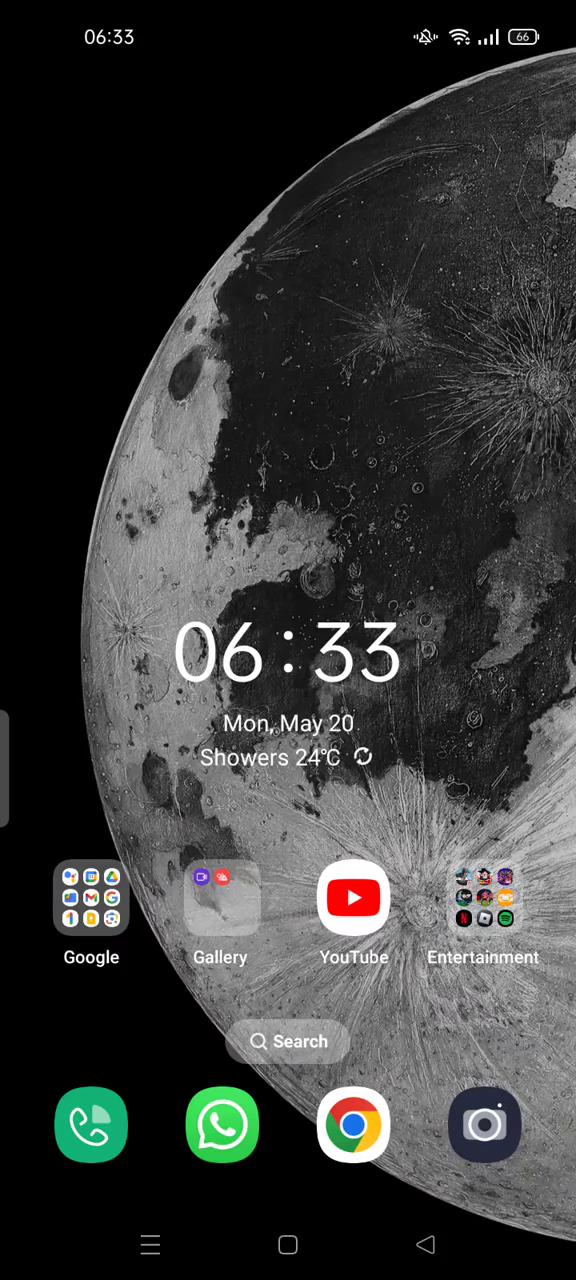
Open the Manage tab of Play Store's 'Manage apps & device' from the profile menu
{"action": "left_click", "coordinate": [91, 896]}
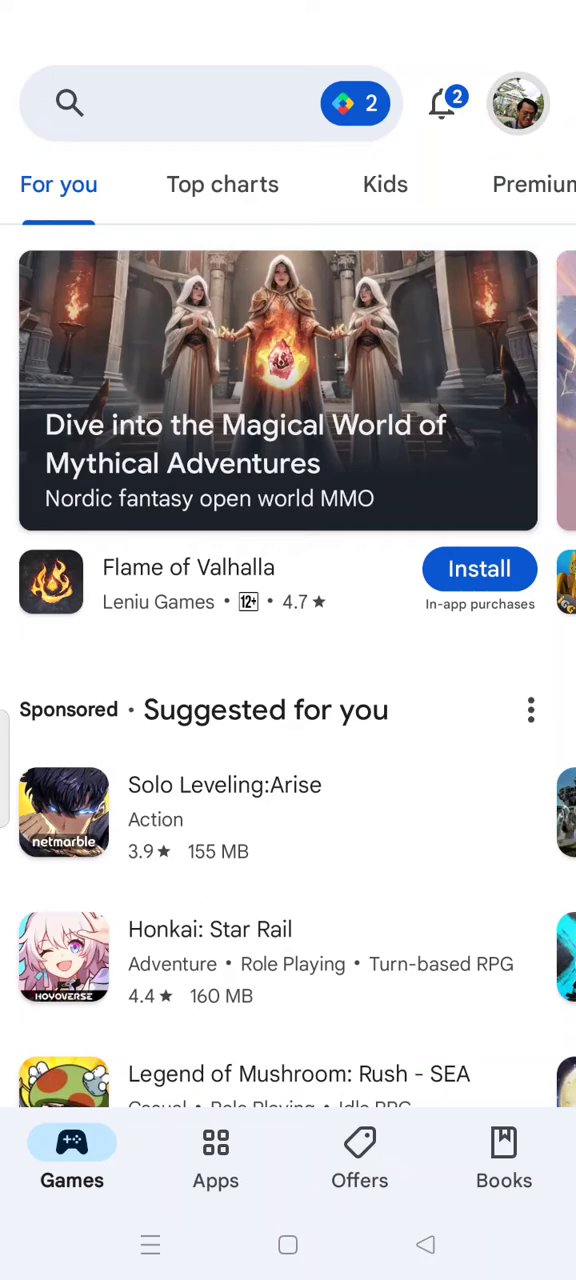
{"action": "left_click", "coordinate": [518, 103]}
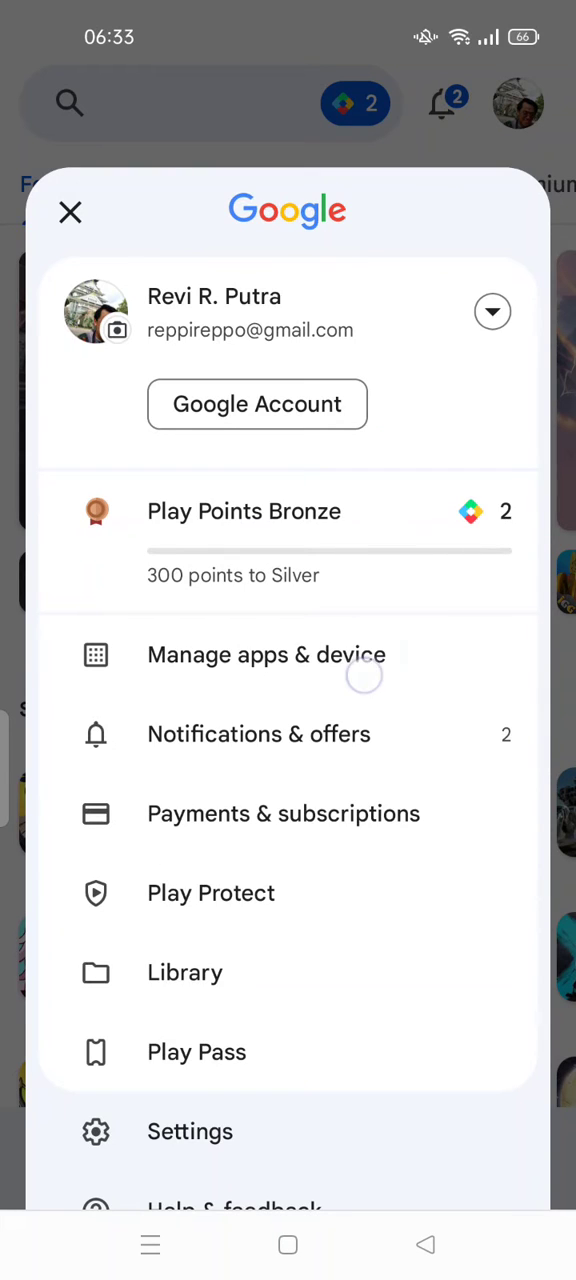
{"action": "left_click", "coordinate": [265, 655]}
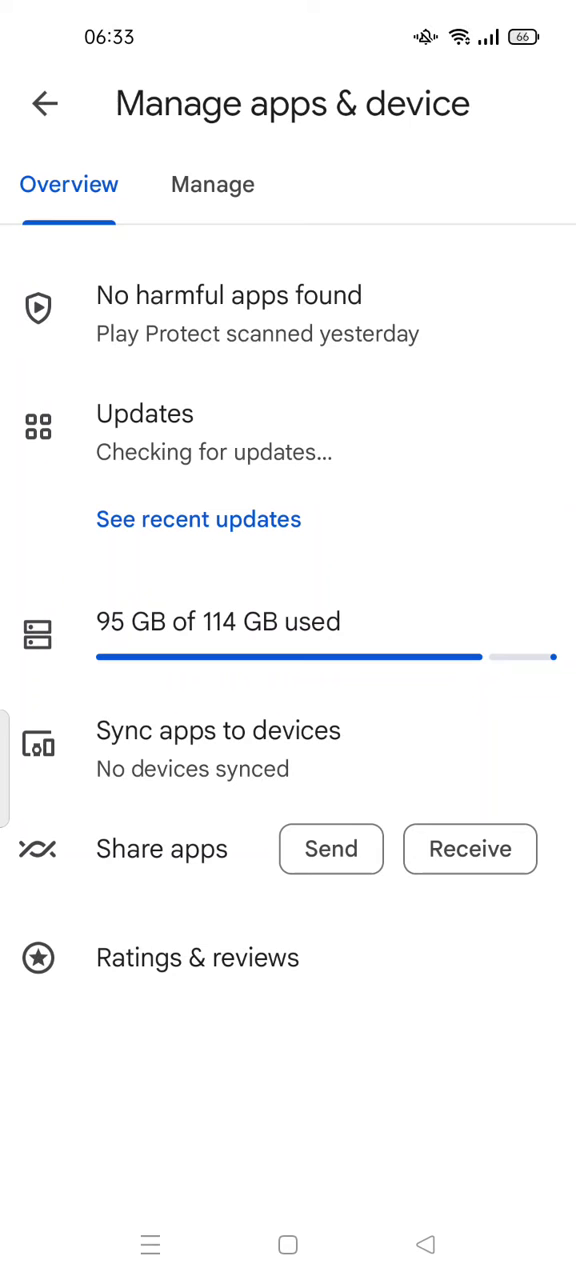
{"action": "left_click", "coordinate": [212, 184]}
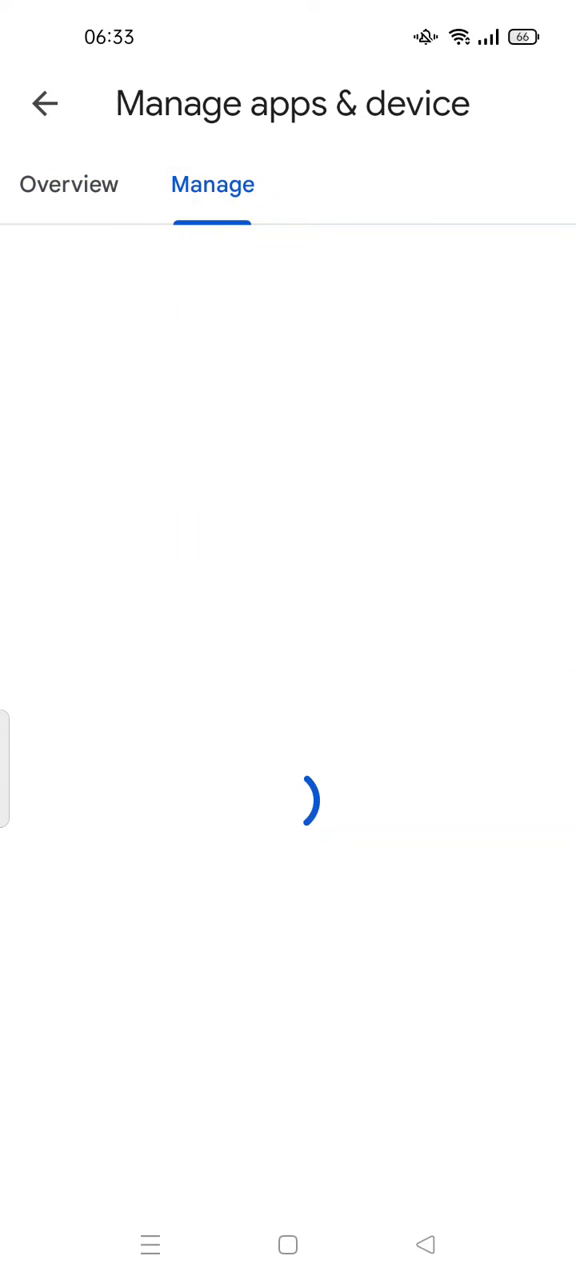